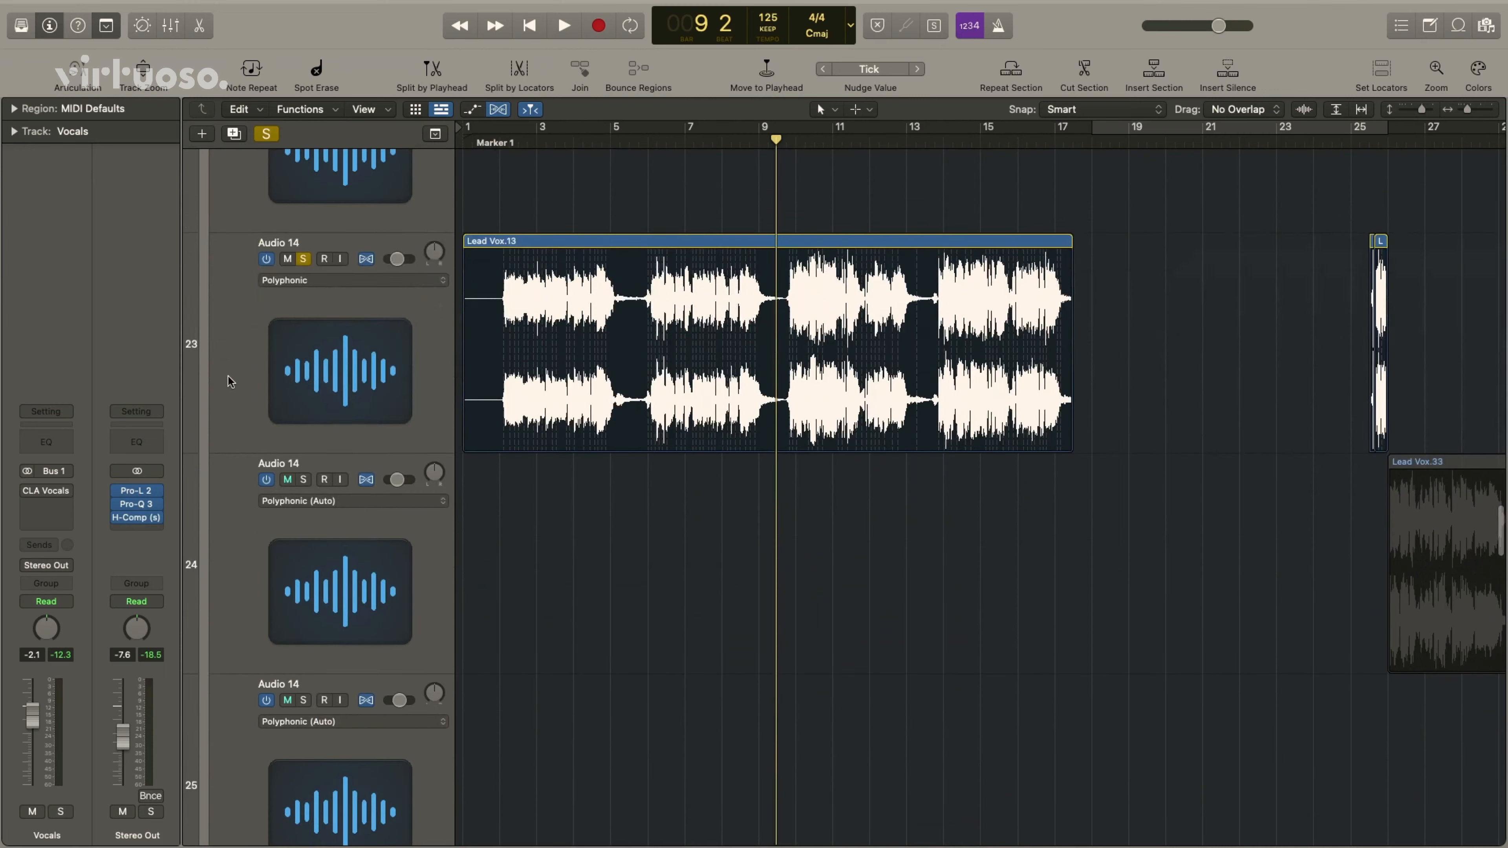
Scroll the Tracks area down to the Clap 2, Hat 1, Open Hat 1 and Tops drum tracks
click(759, 240)
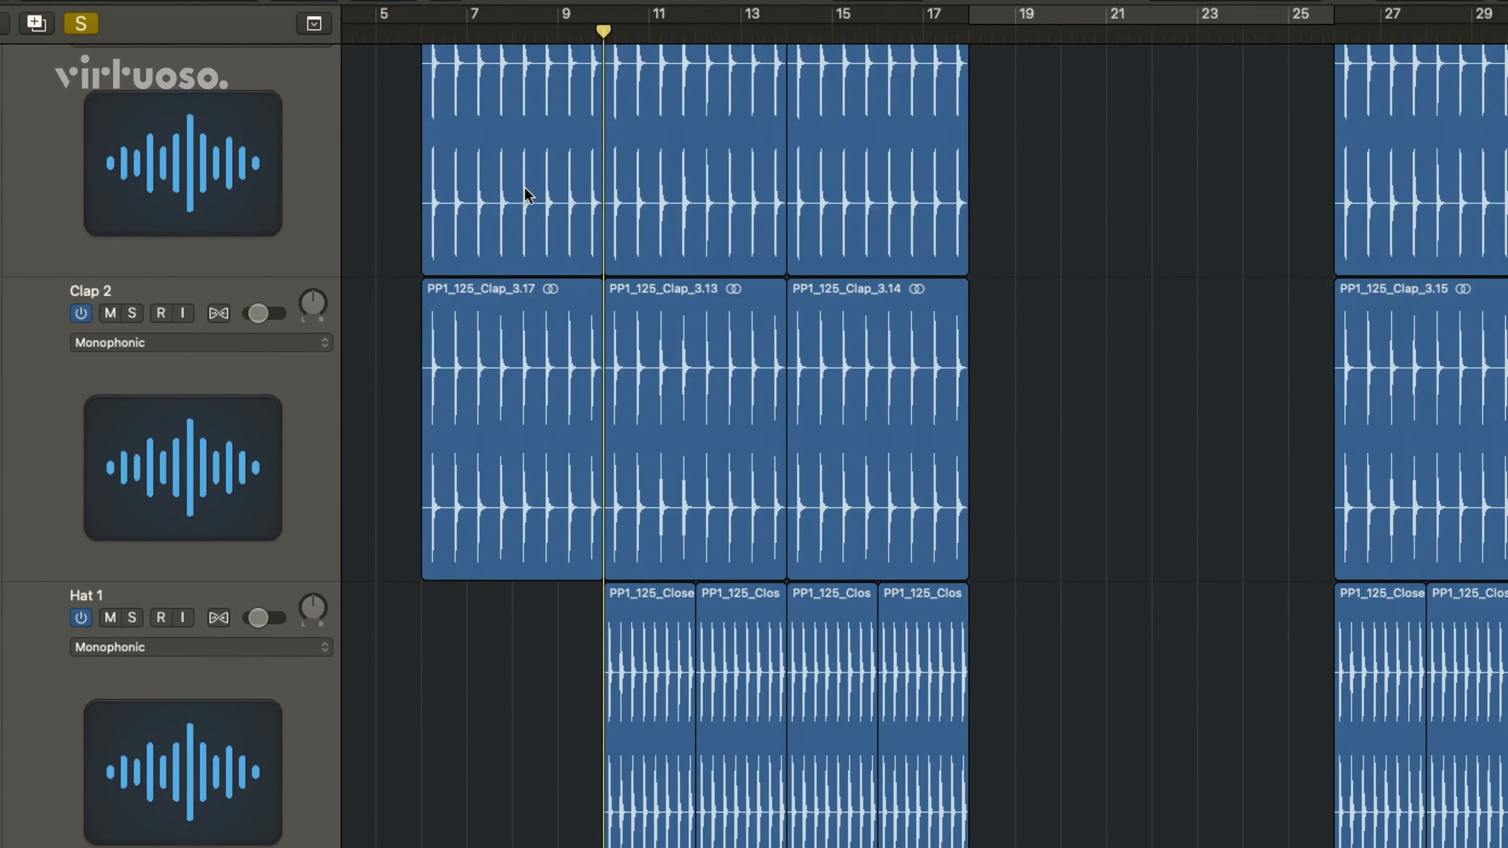
scroll(down, 3)
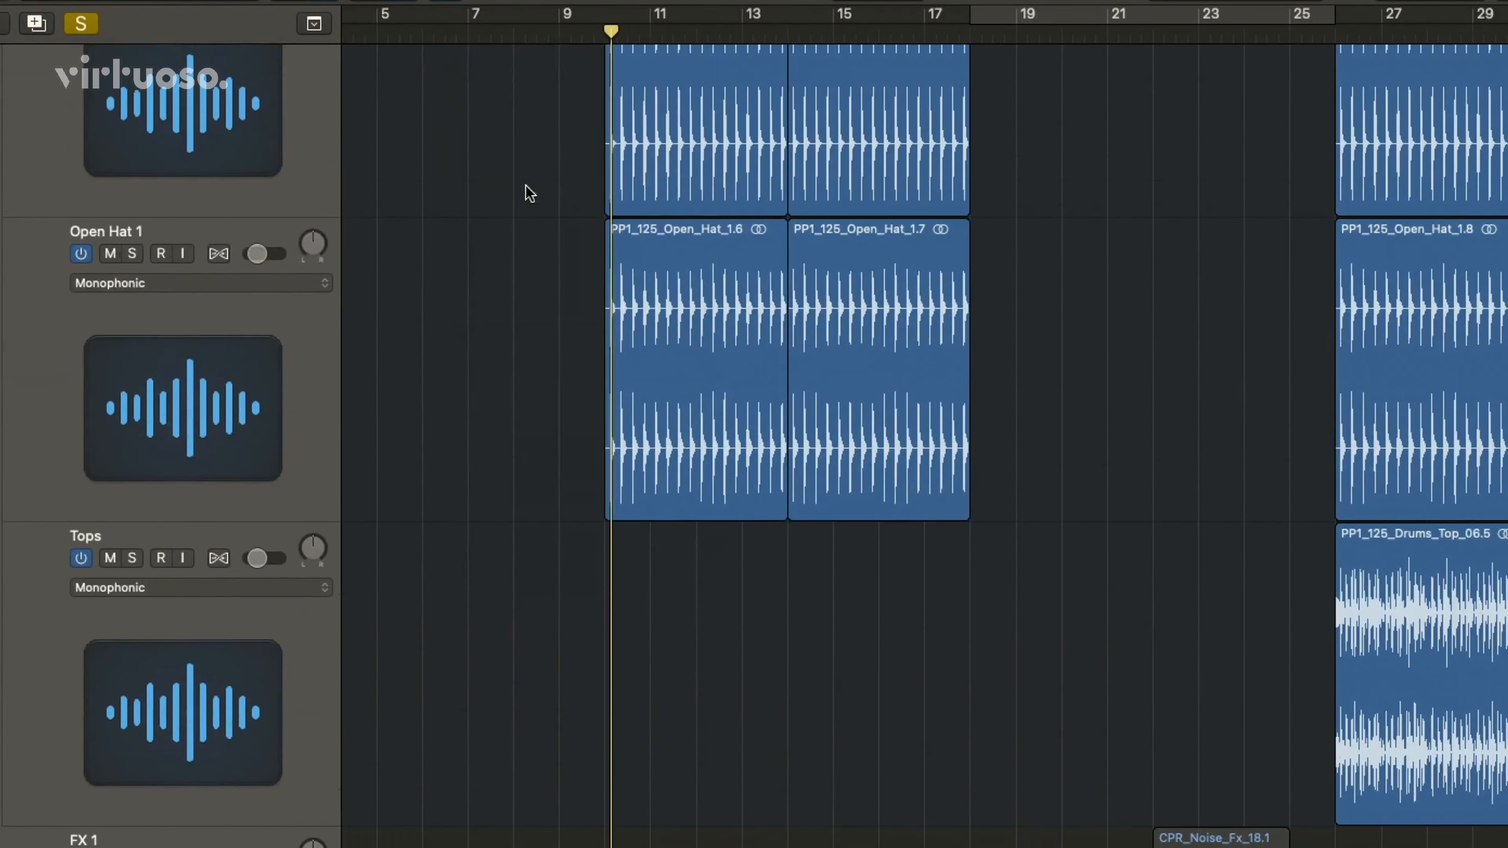